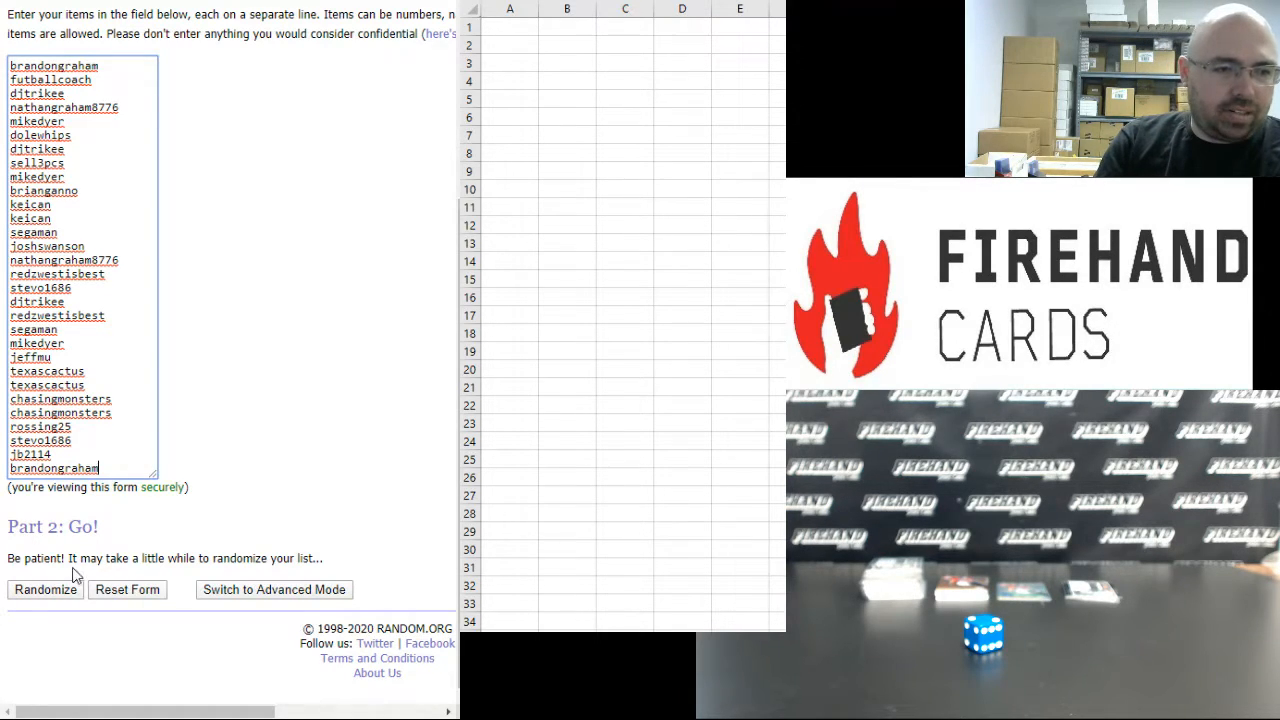
- Shuffle the 30 usernames twice and paste them as plain text into cell A1
left_click(45, 589)
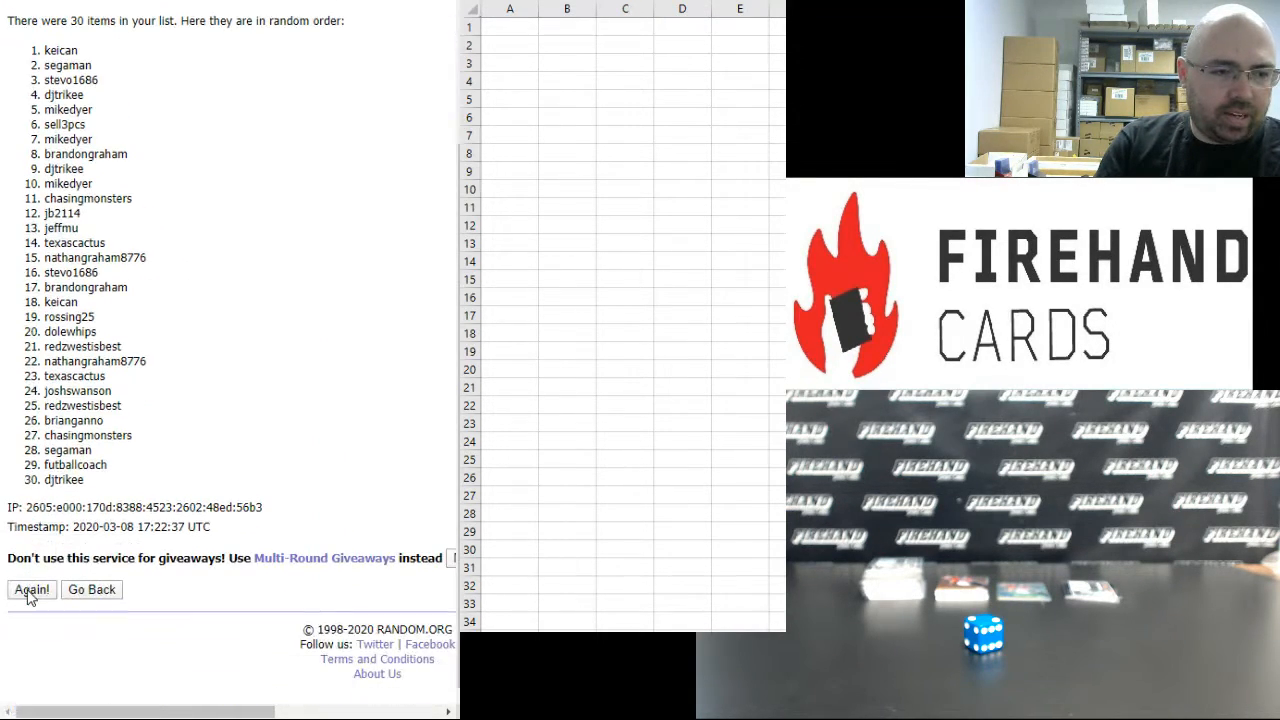
left_click(31, 589)
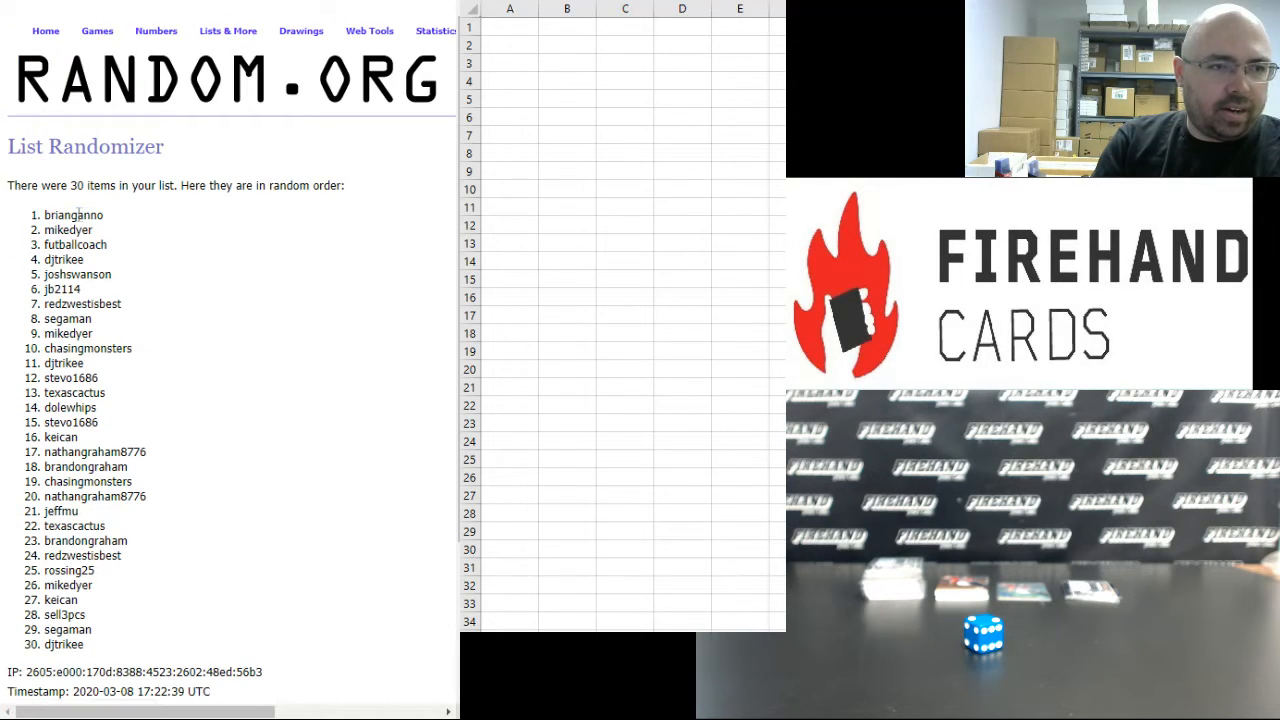
right_click(218, 560)
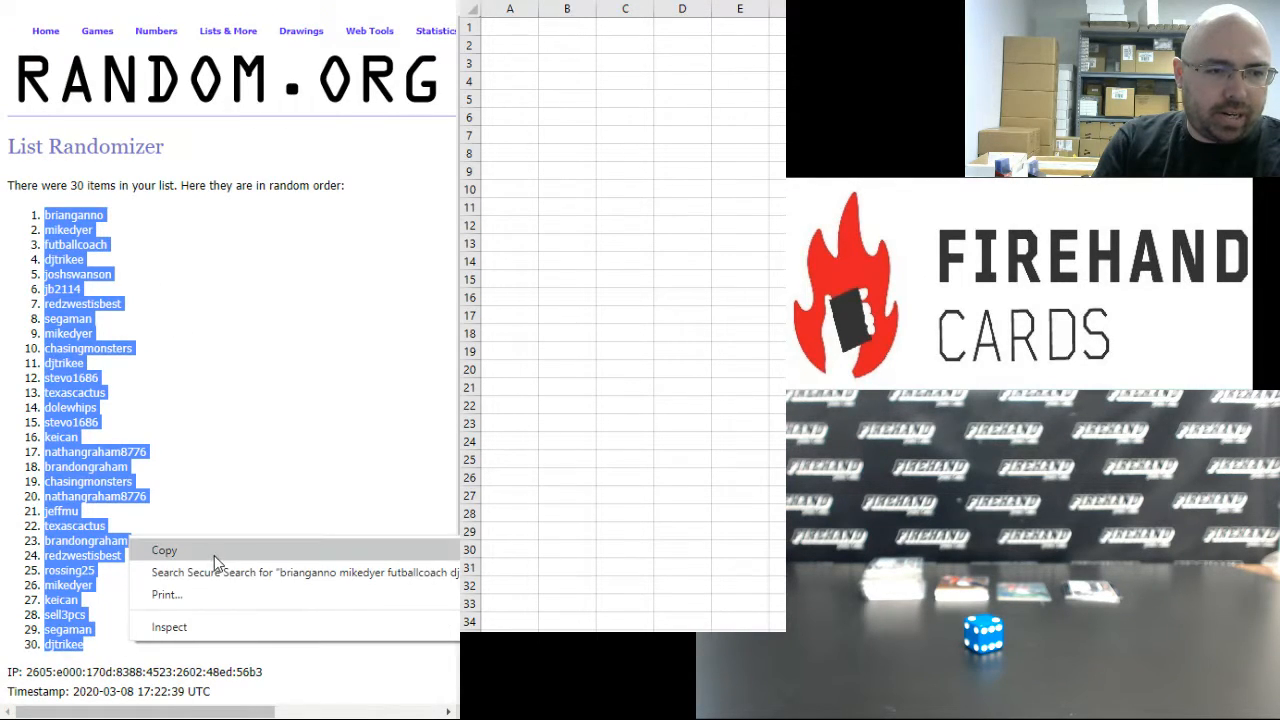
right_click(509, 27)
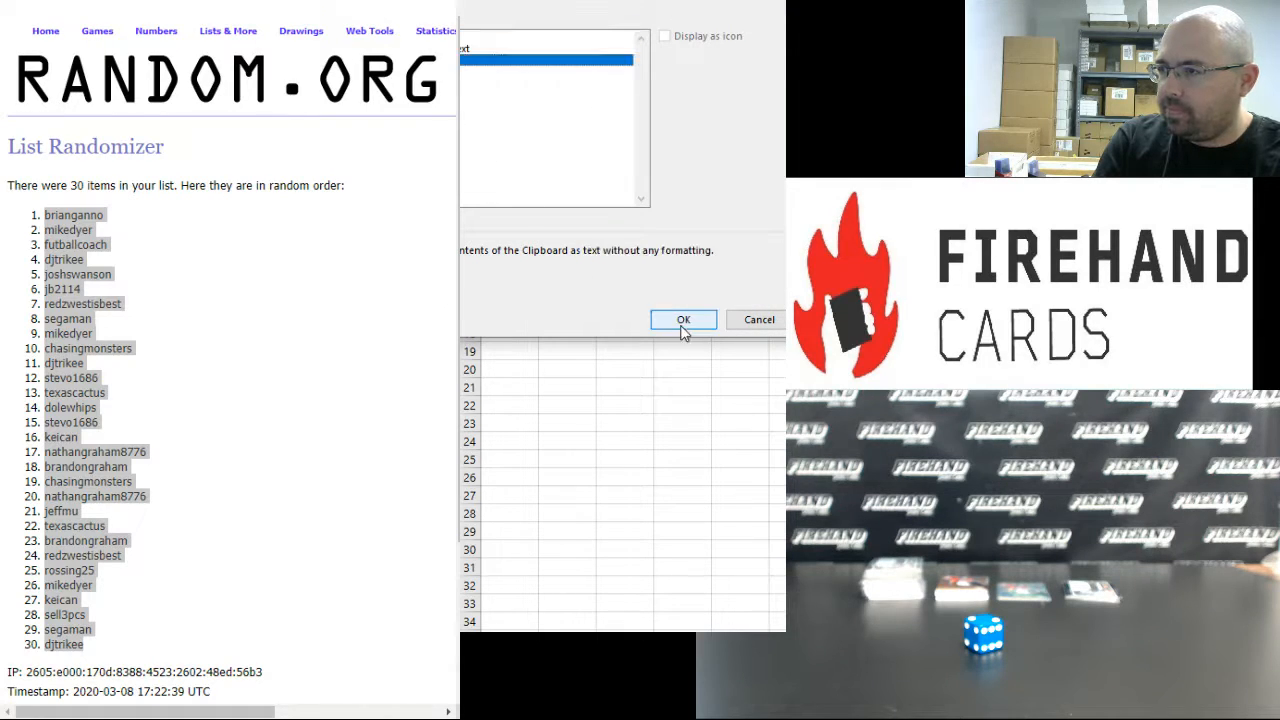
left_click(683, 319)
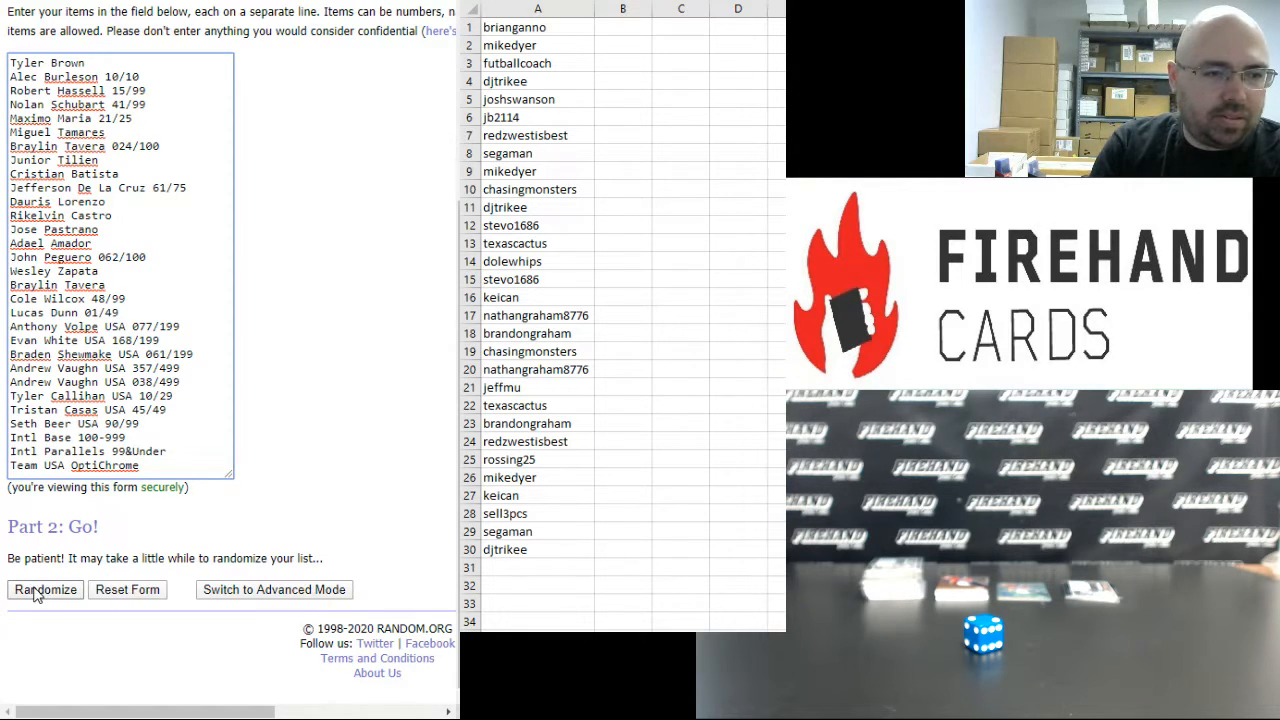
- Shuffle the 30 card names twice, select them, and paste as text into column B
left_click(45, 589)
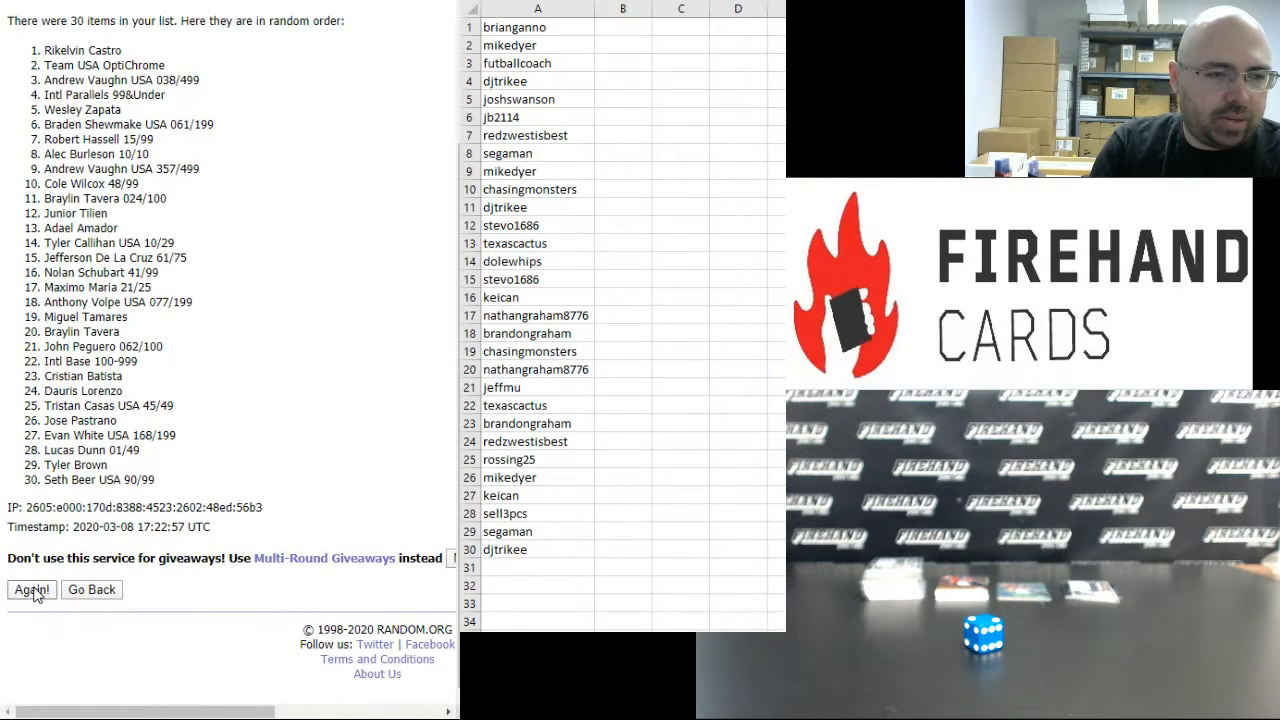
left_click(30, 589)
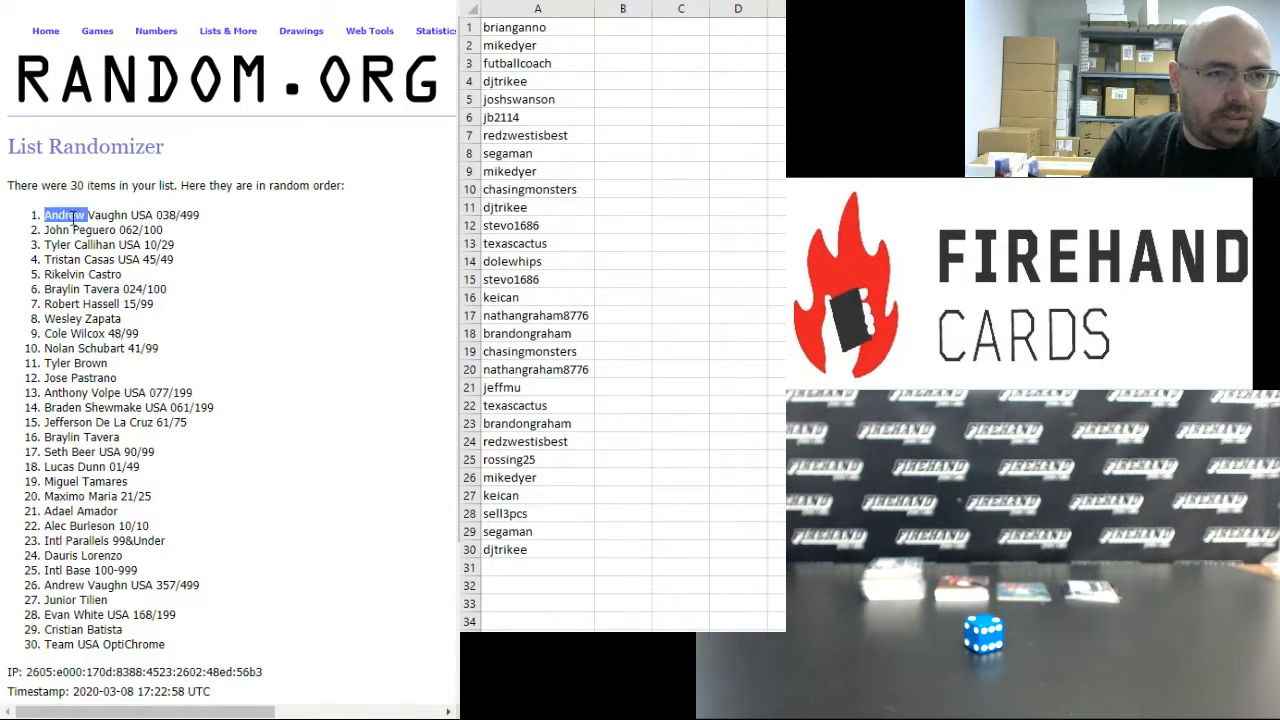
left_click_drag(48, 214, 210, 650)
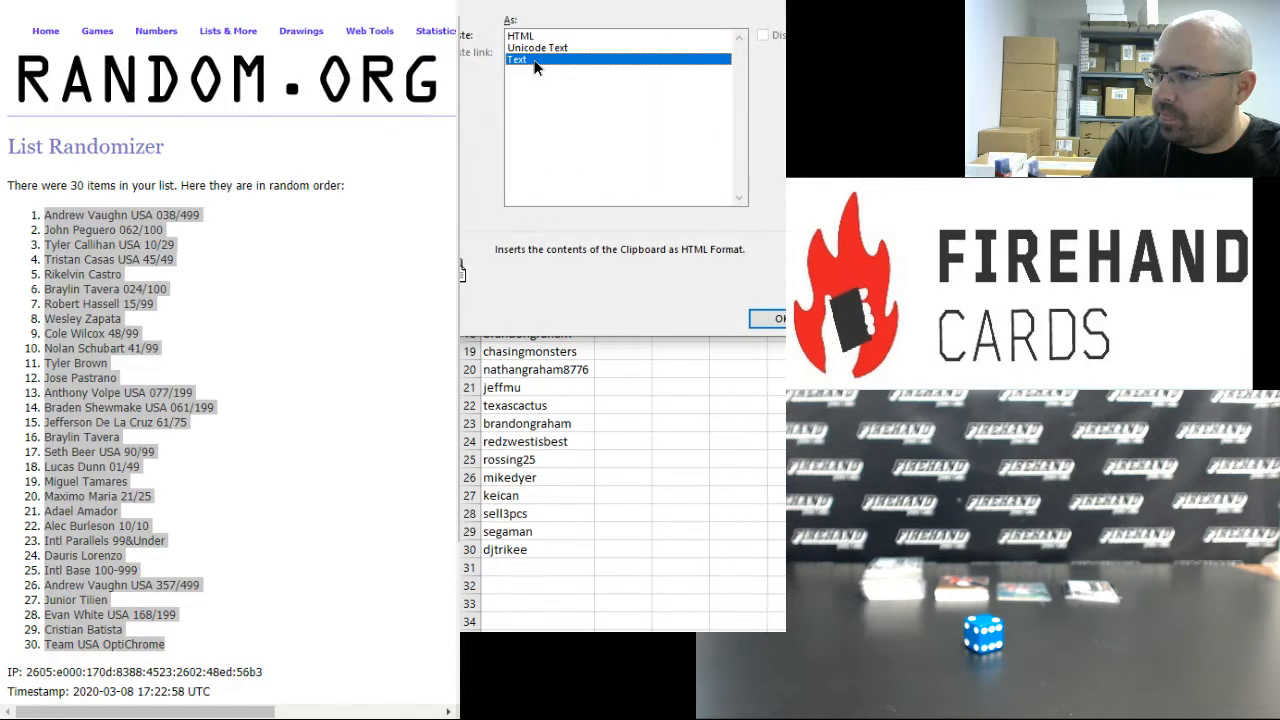
left_click(768, 318)
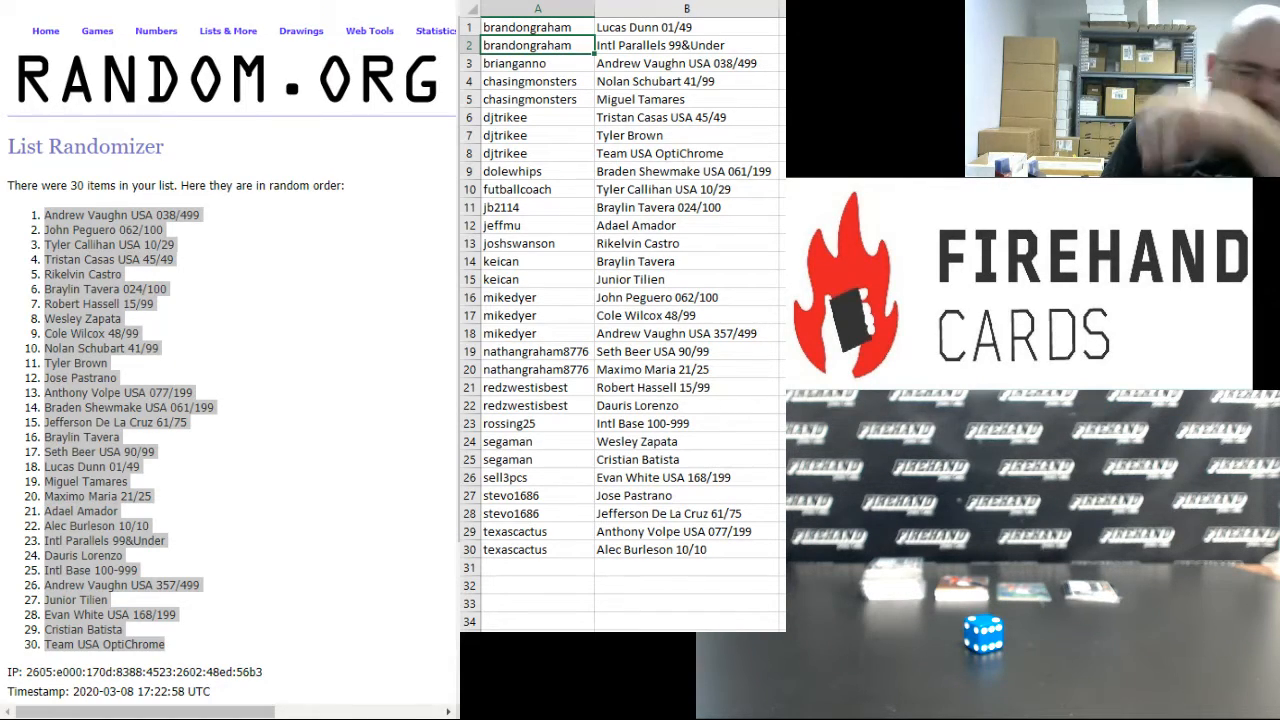
left_click(535, 63)
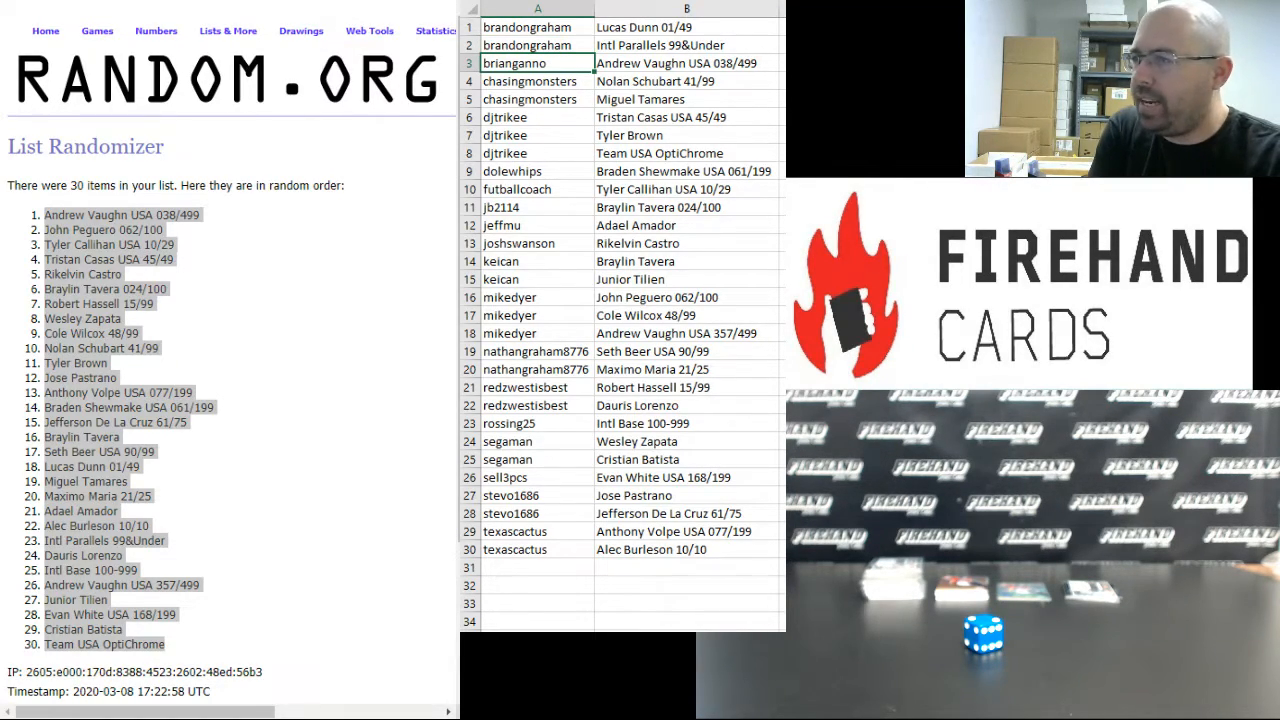
left_click(530, 81)
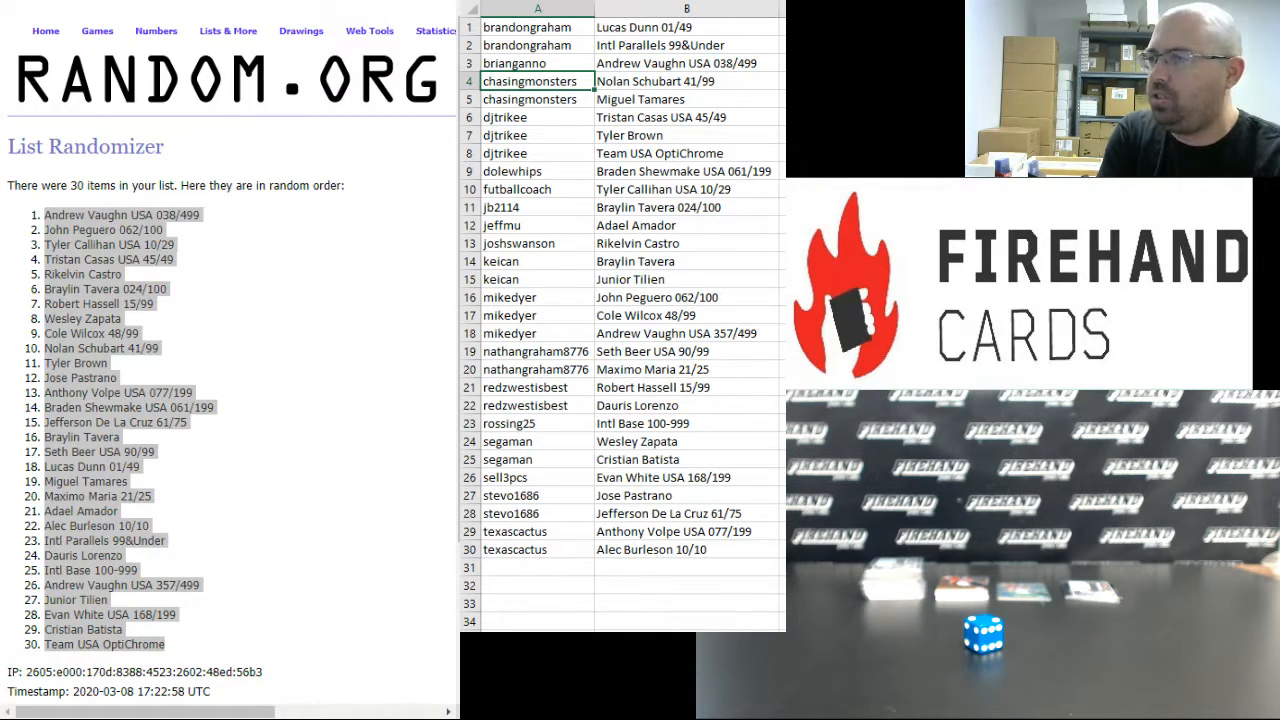
left_click(530, 99)
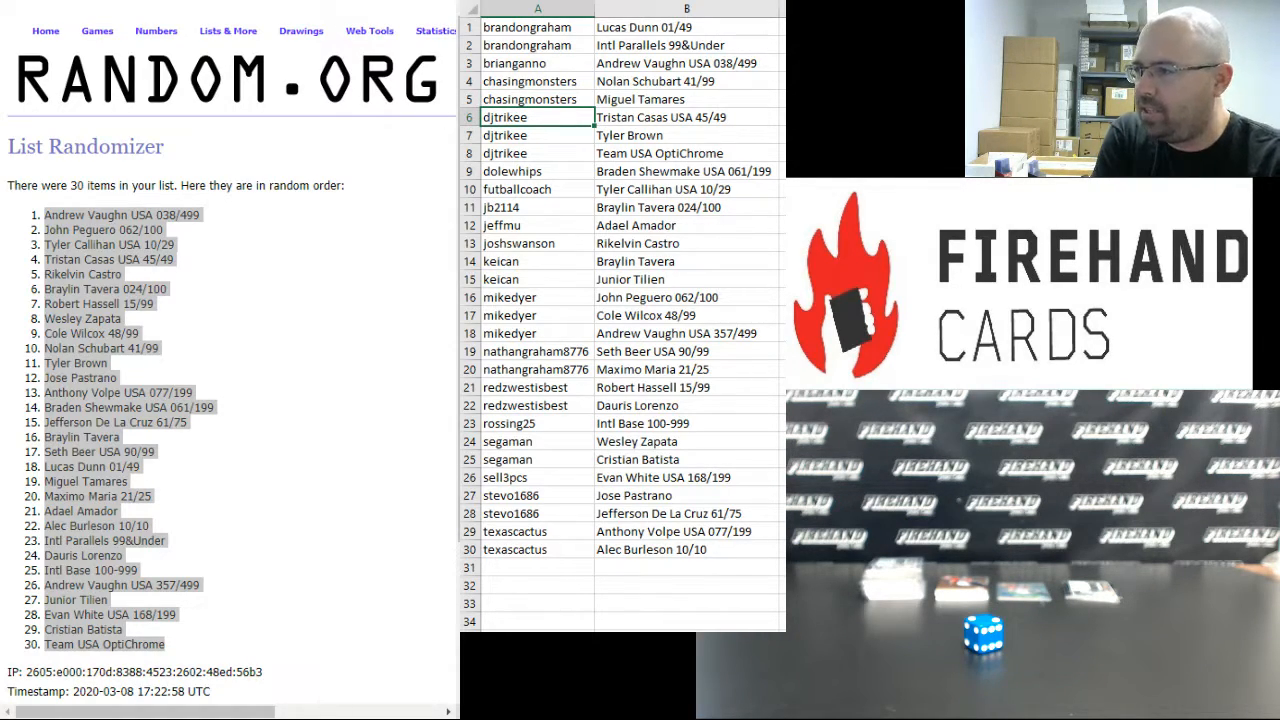
left_click(535, 135)
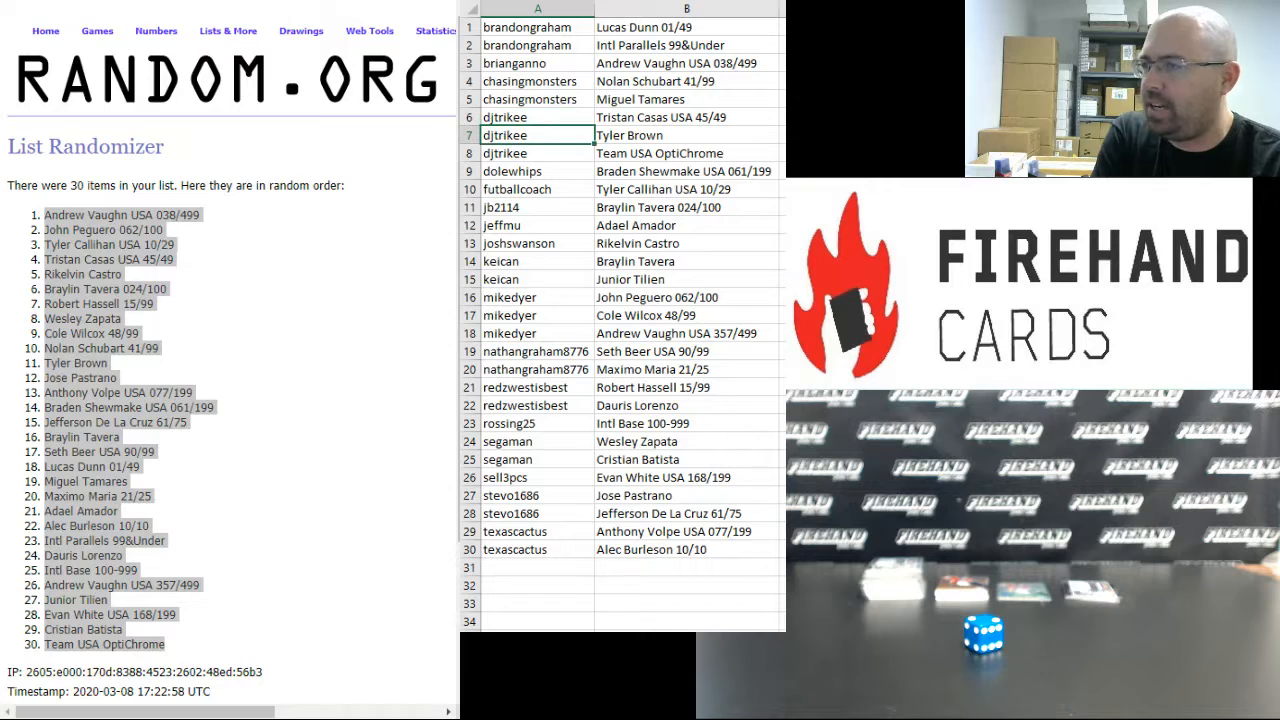
left_click(535, 153)
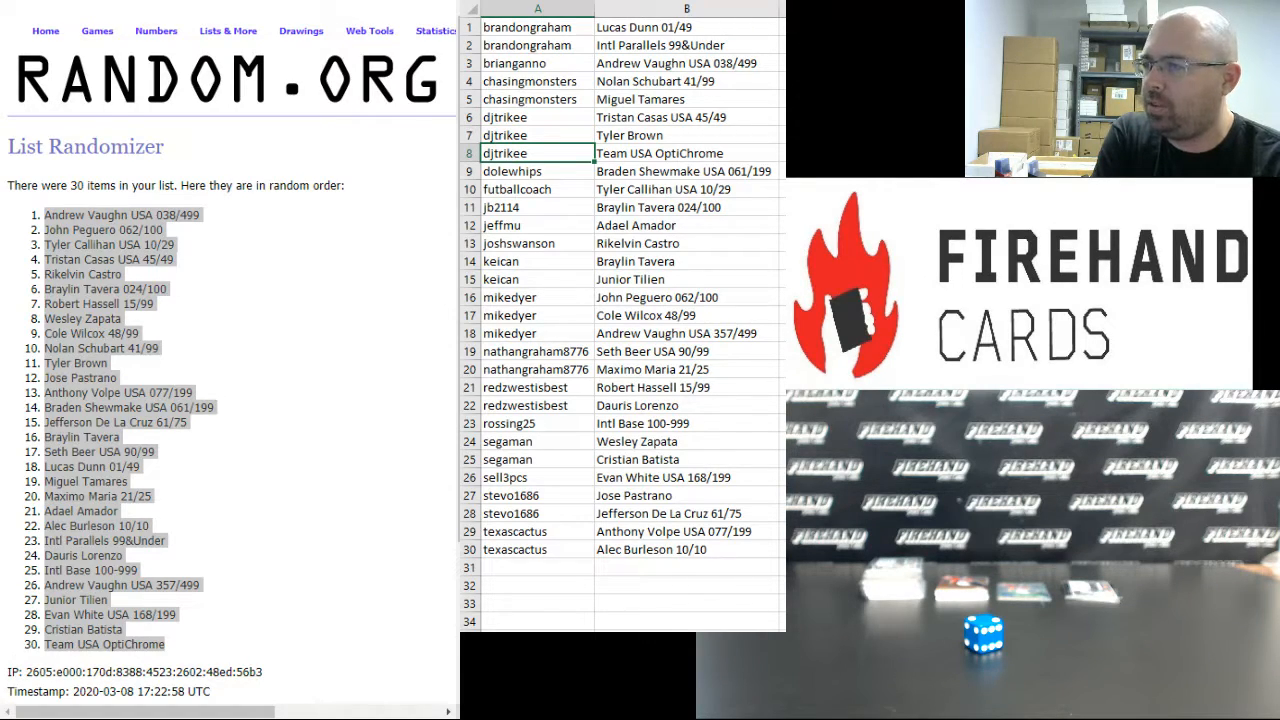
left_click(536, 171)
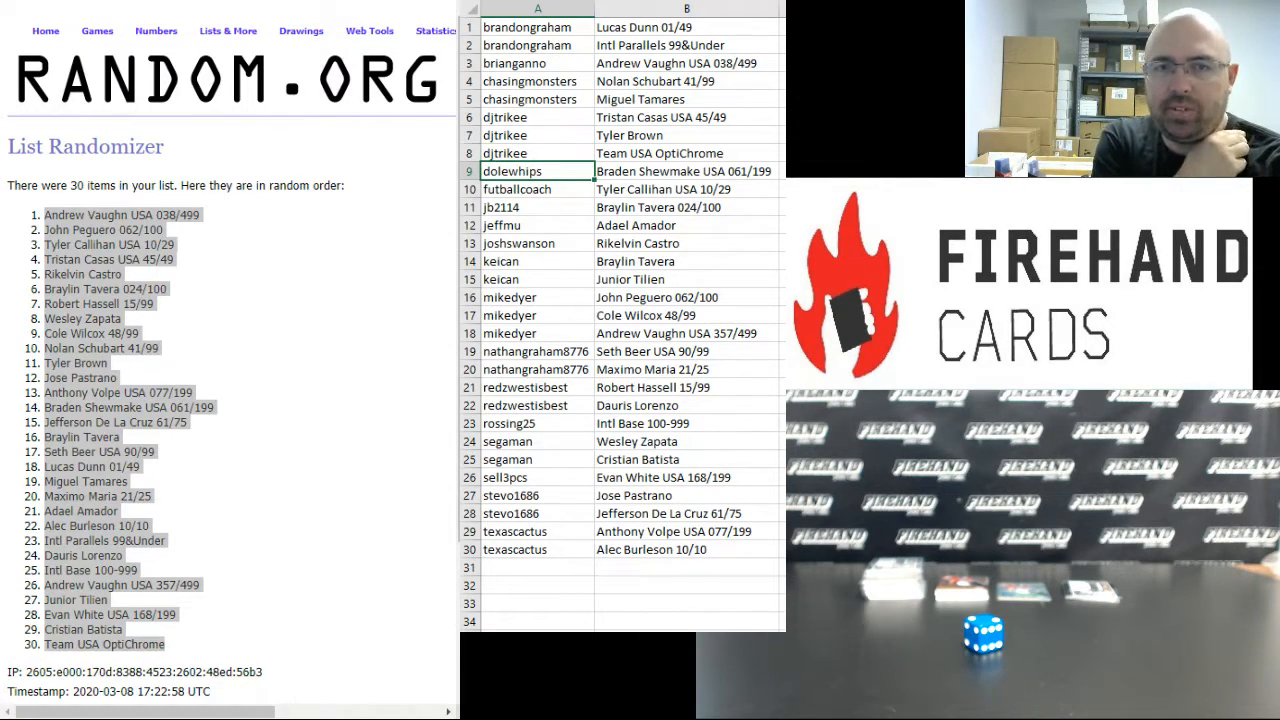
left_click(535, 189)
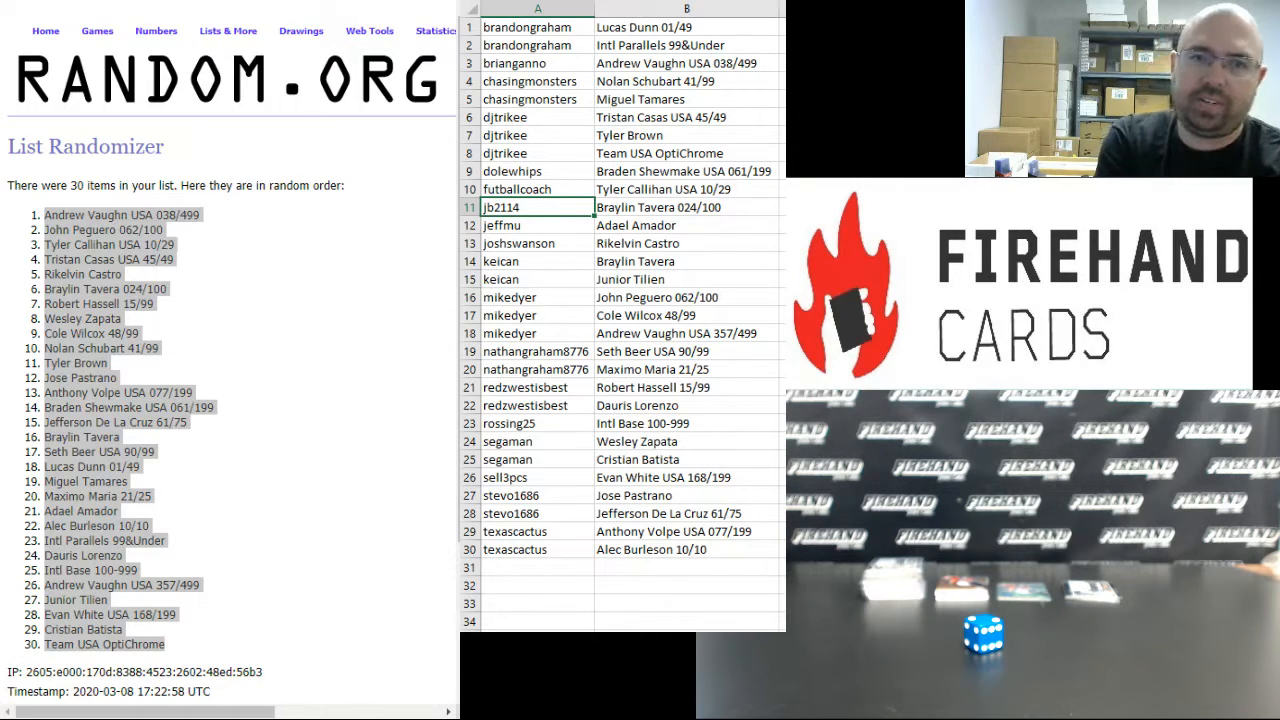
left_click(535, 225)
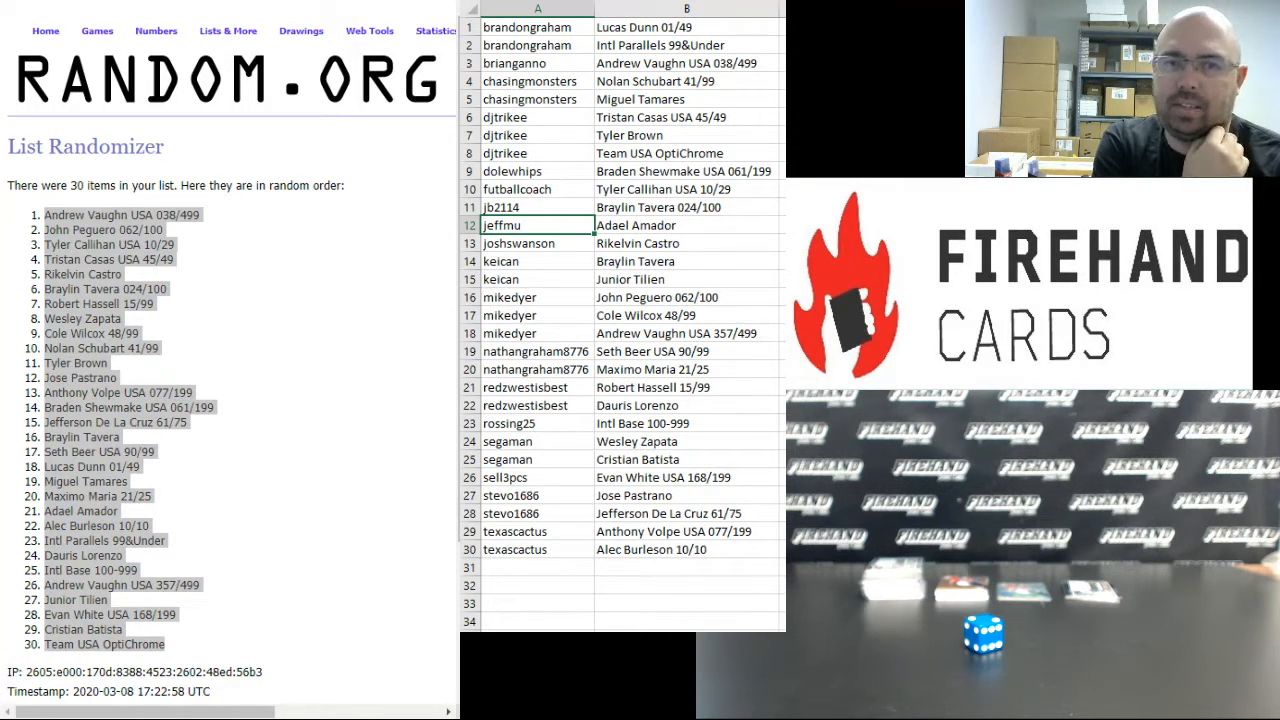
left_click(535, 243)
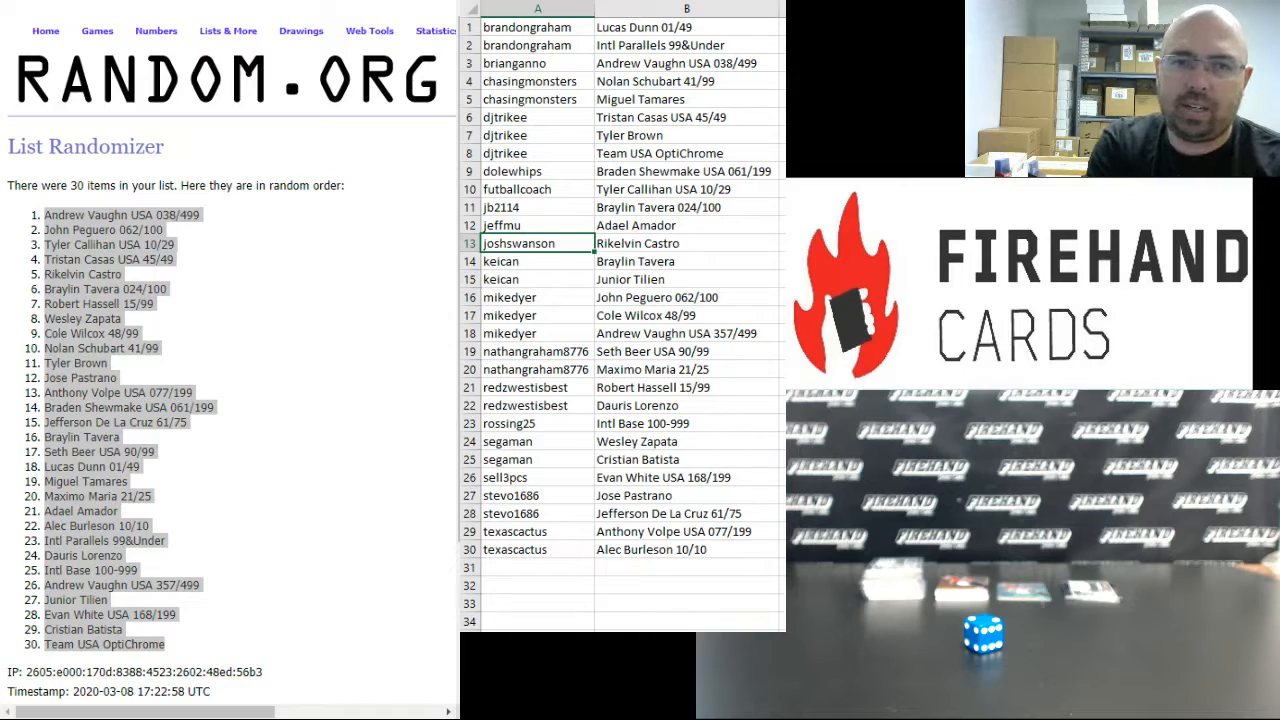
left_click(537, 261)
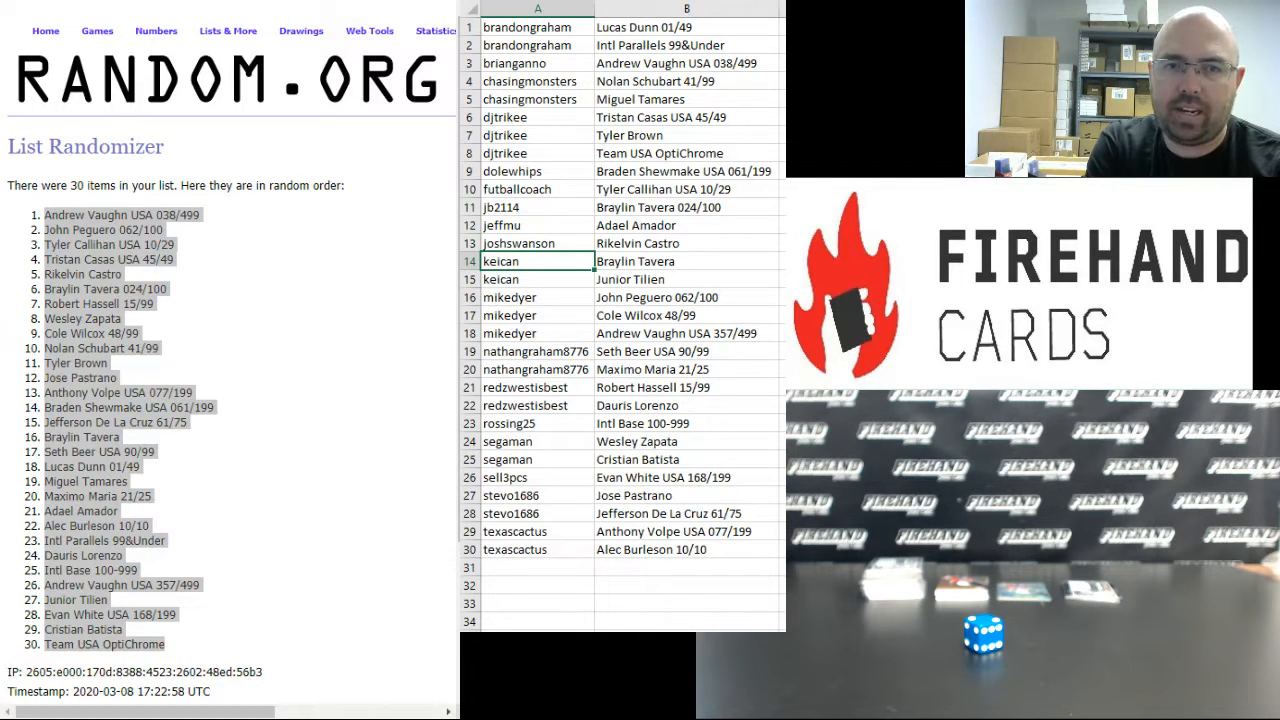
left_click(537, 279)
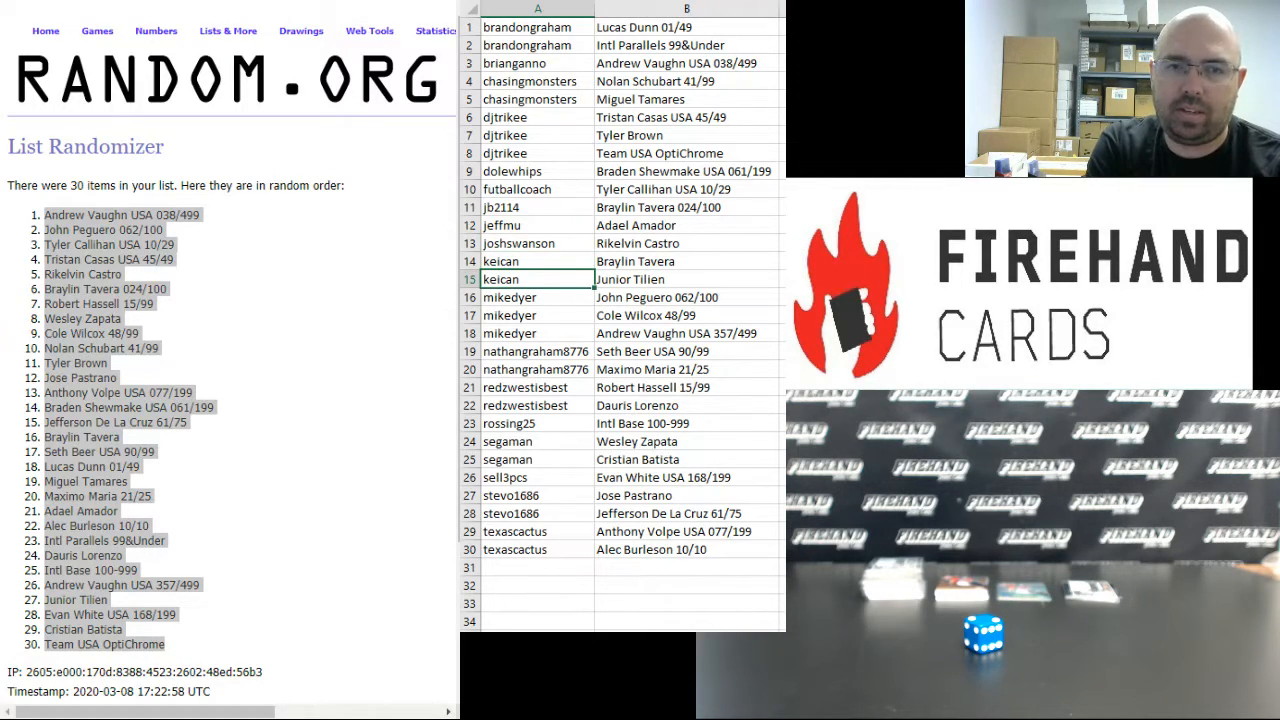
left_click(537, 297)
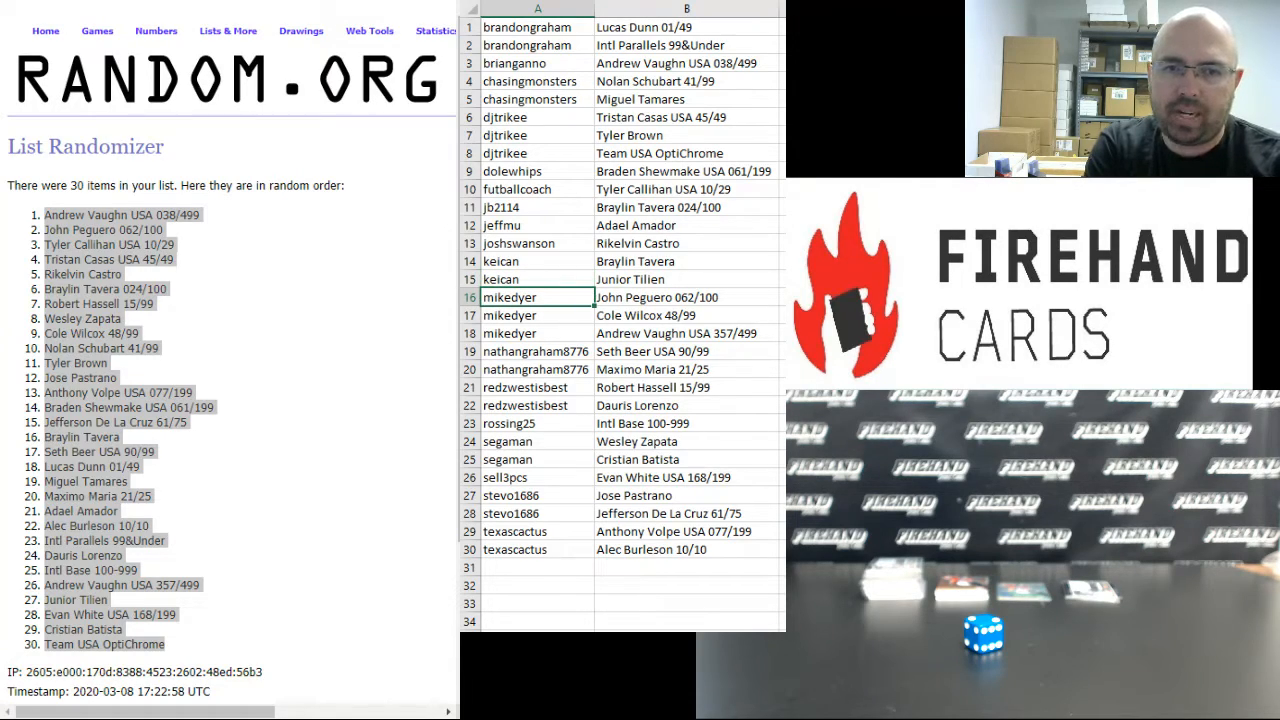
left_click(537, 315)
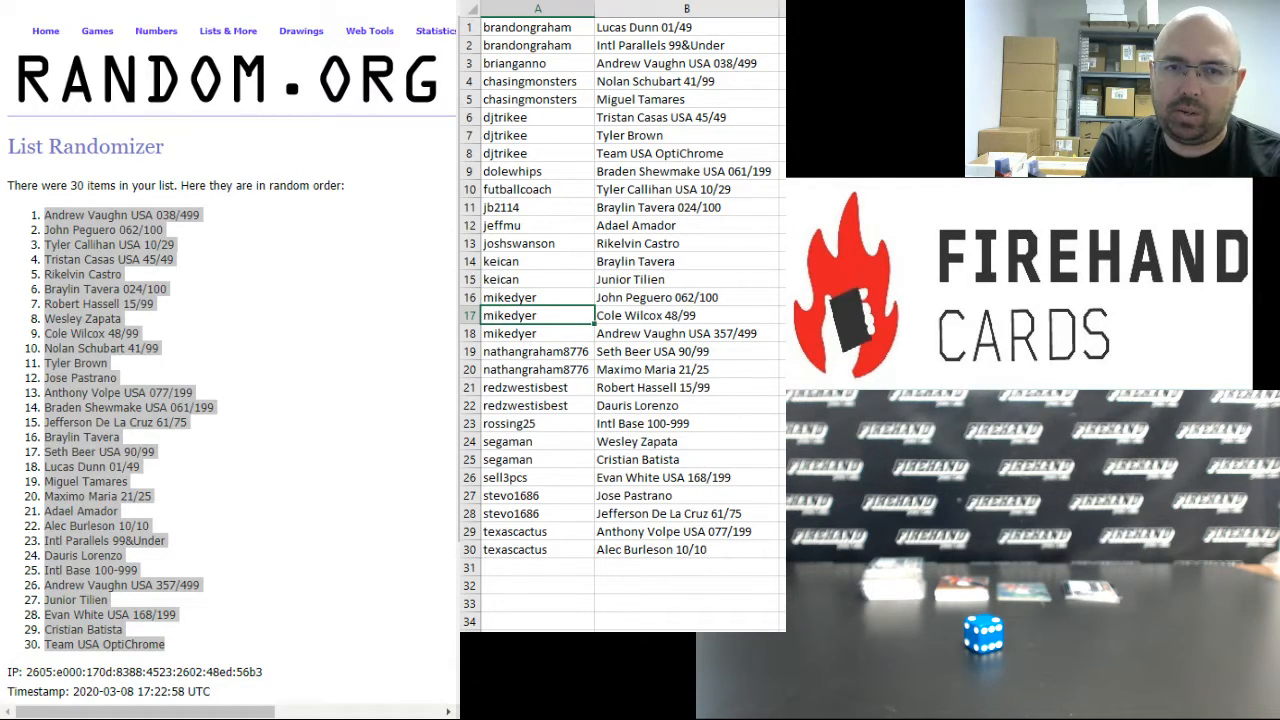
left_click(536, 333)
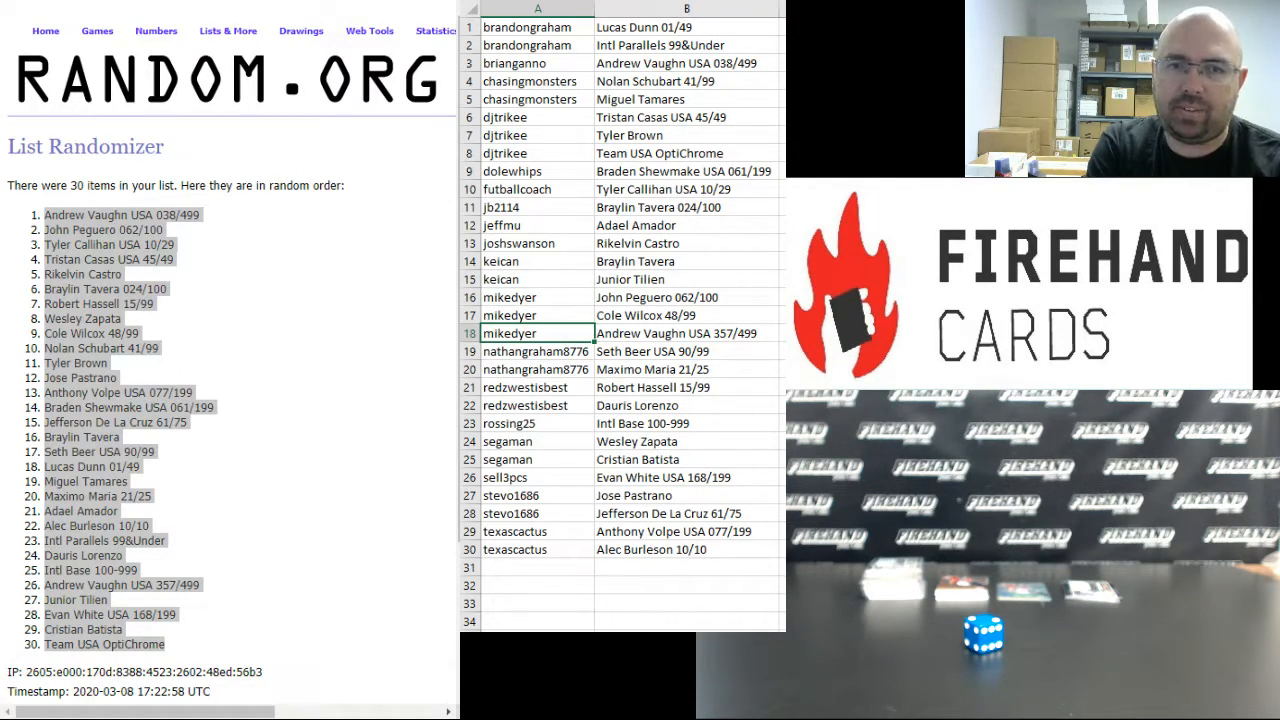
left_click(535, 351)
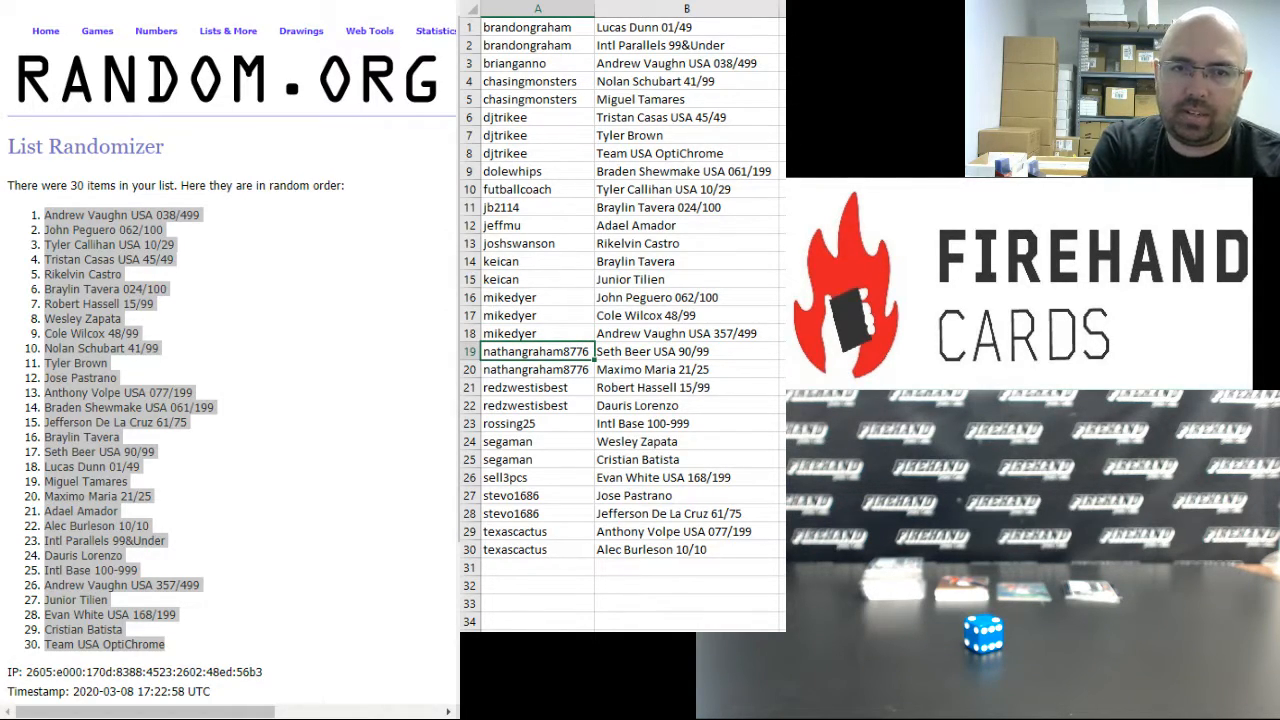
left_click(537, 387)
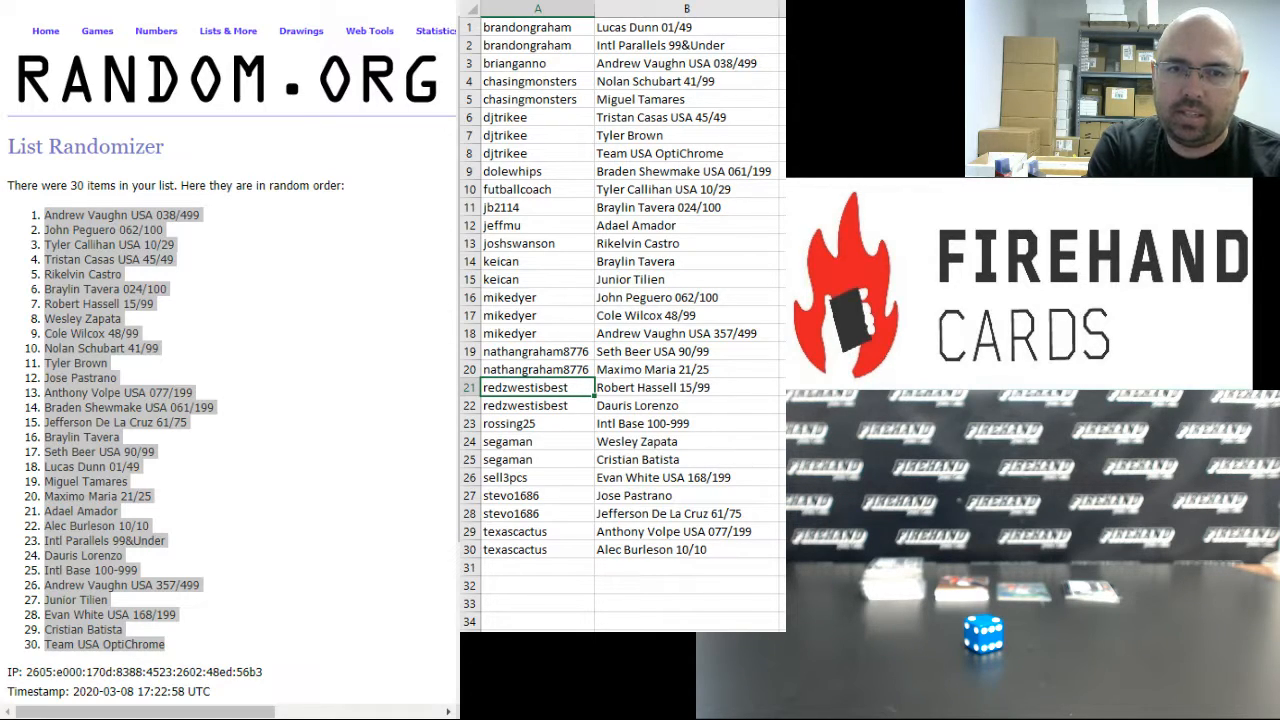
left_click(535, 423)
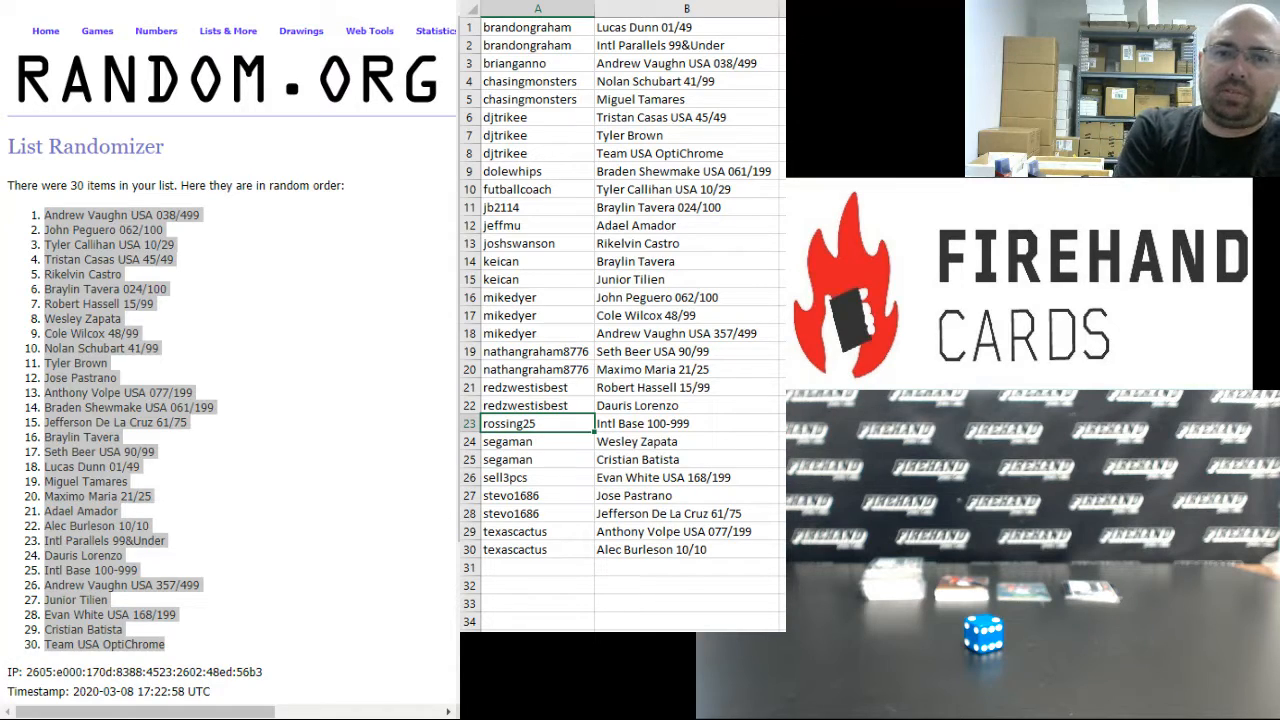
left_click(535, 441)
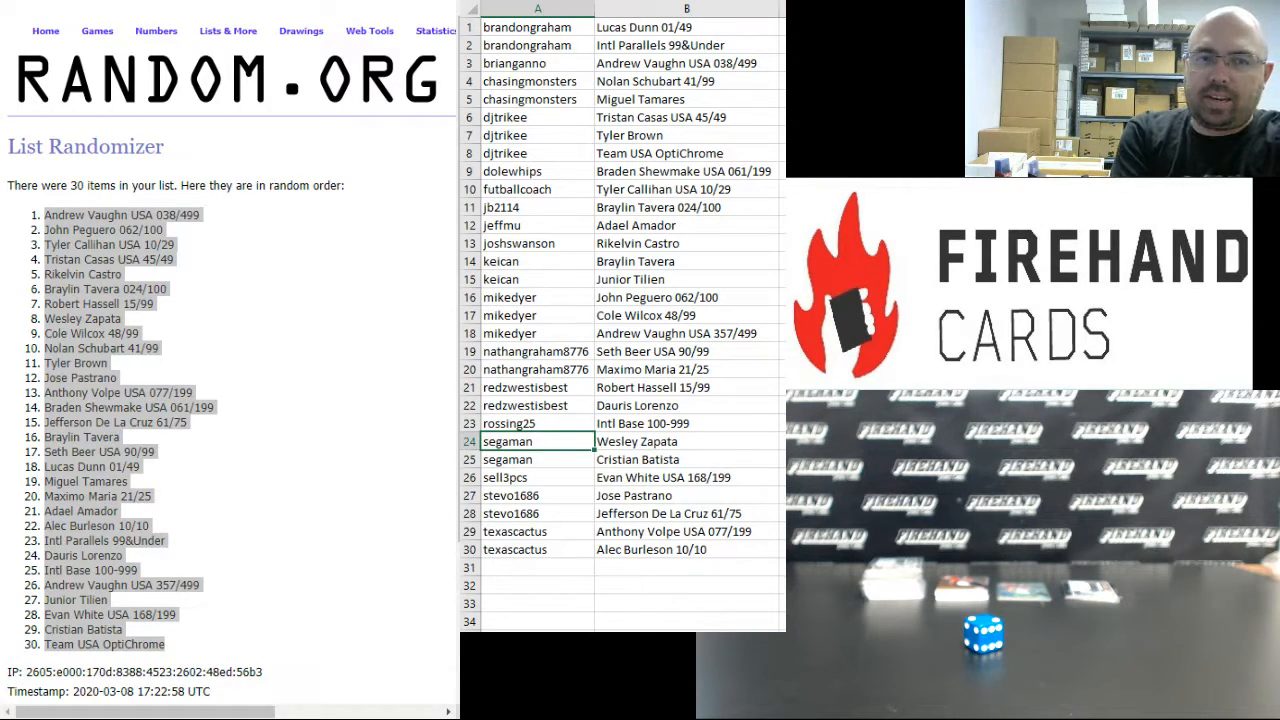
left_click(535, 459)
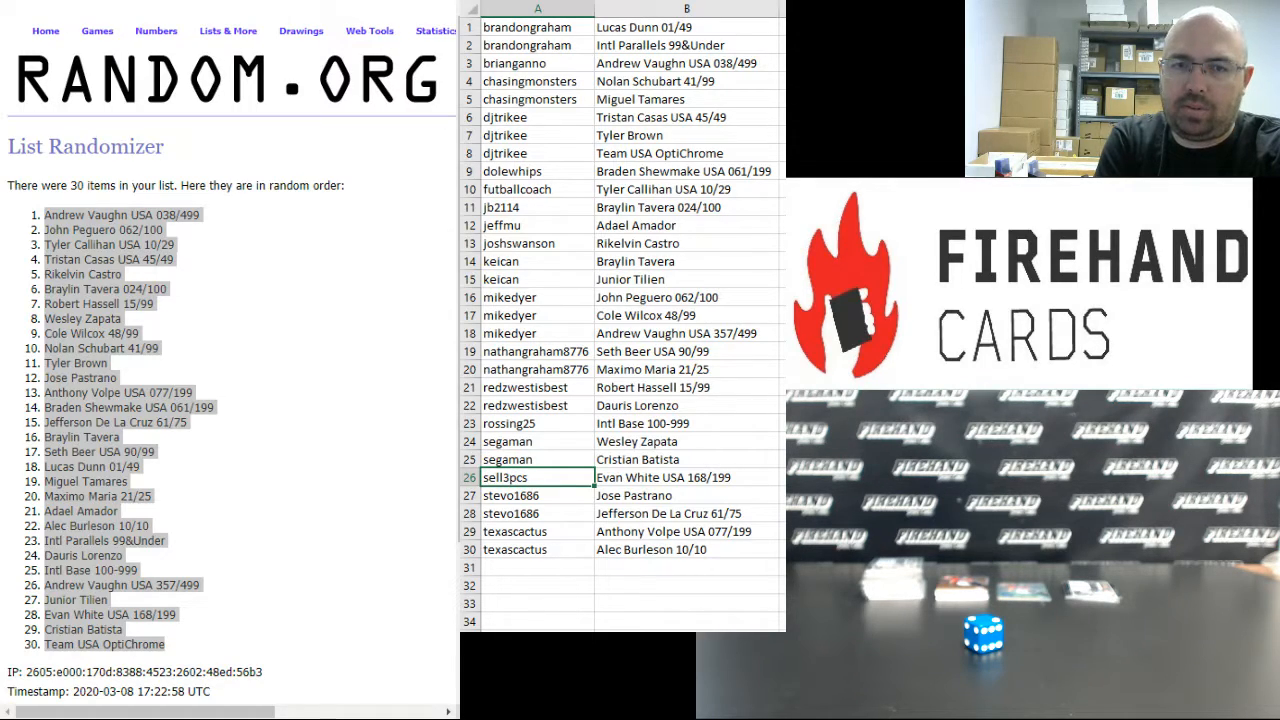
left_click(537, 495)
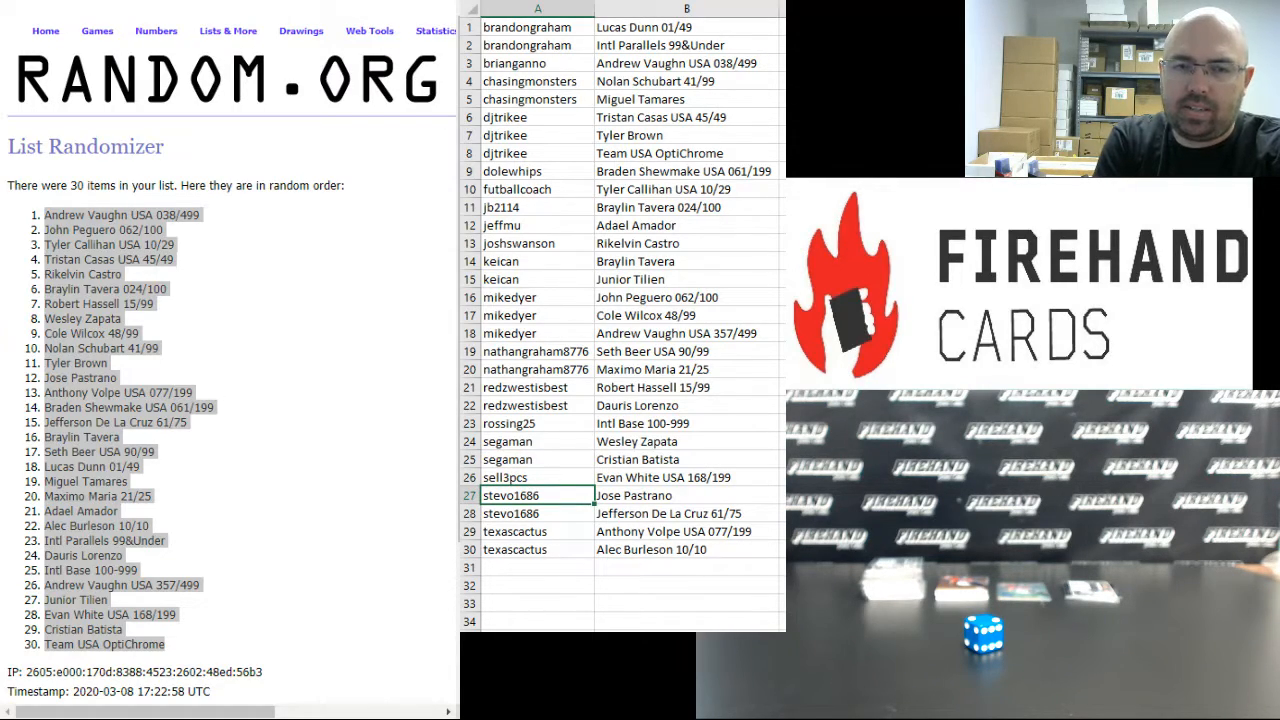
left_click(530, 513)
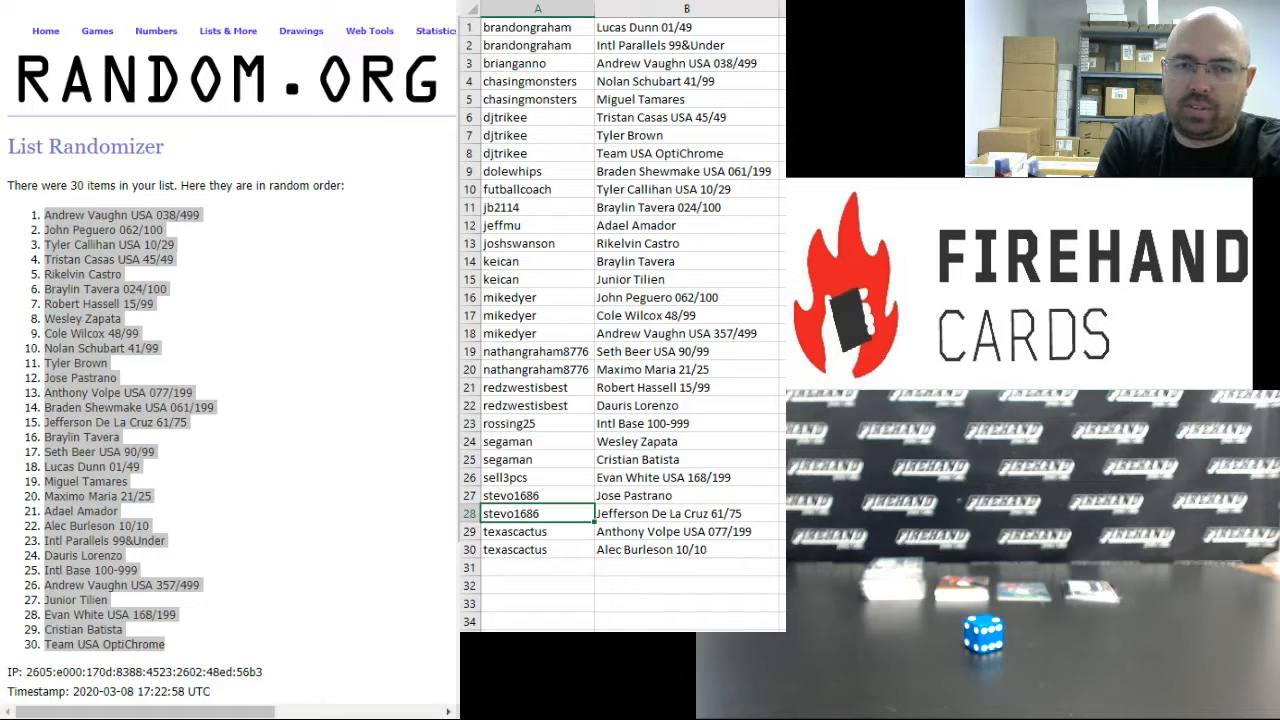
left_click(537, 531)
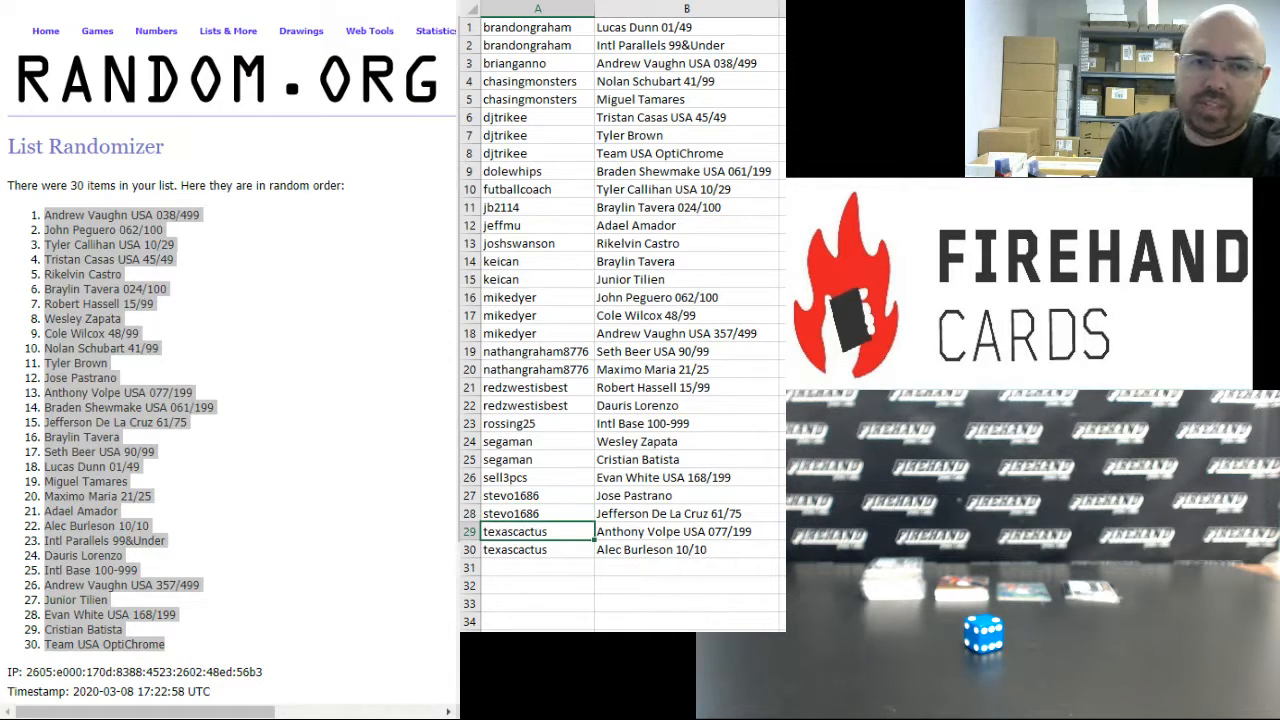